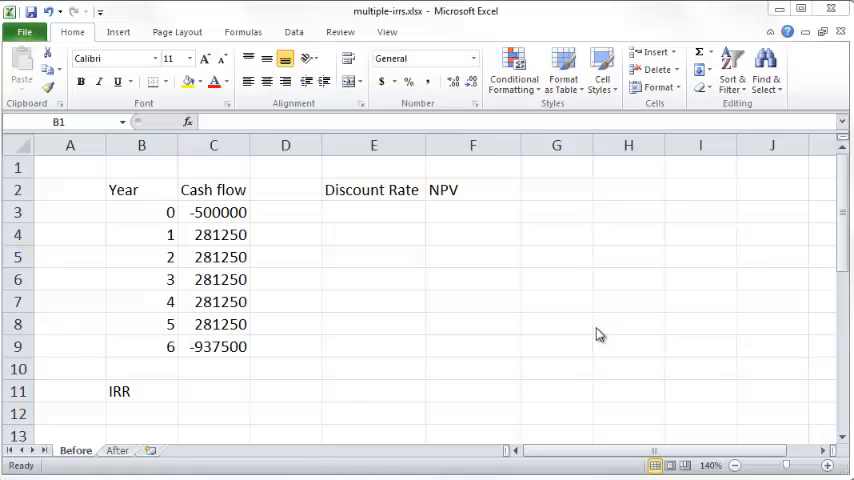
pyautogui.moveTo(424, 302)
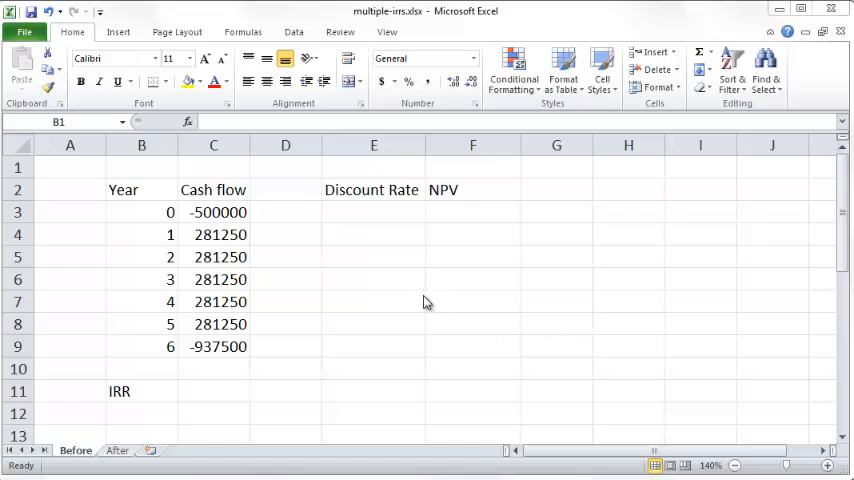
# Step: Review the cash flows from the initial -500000 to the final -937500
pyautogui.click(140, 168)
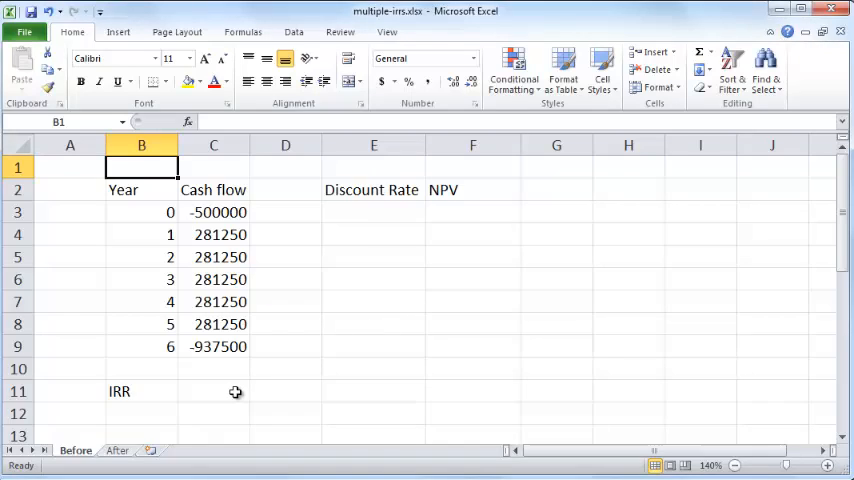
pyautogui.moveTo(216, 240)
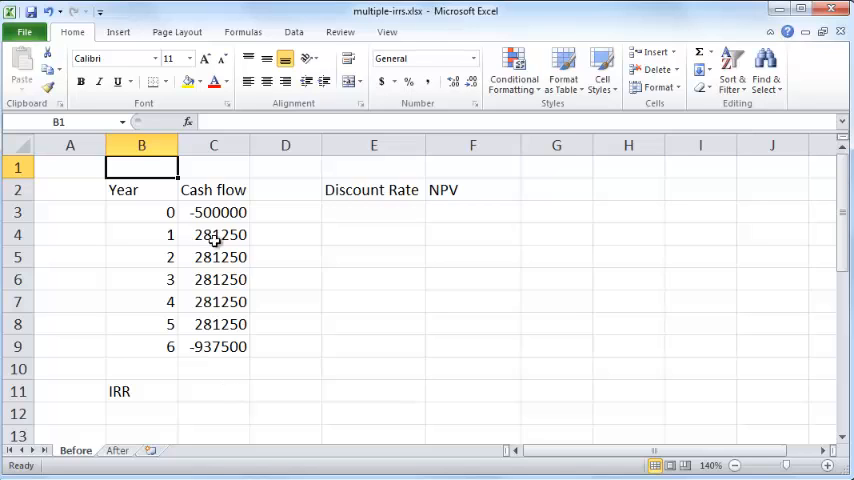
pyautogui.click(212, 212)
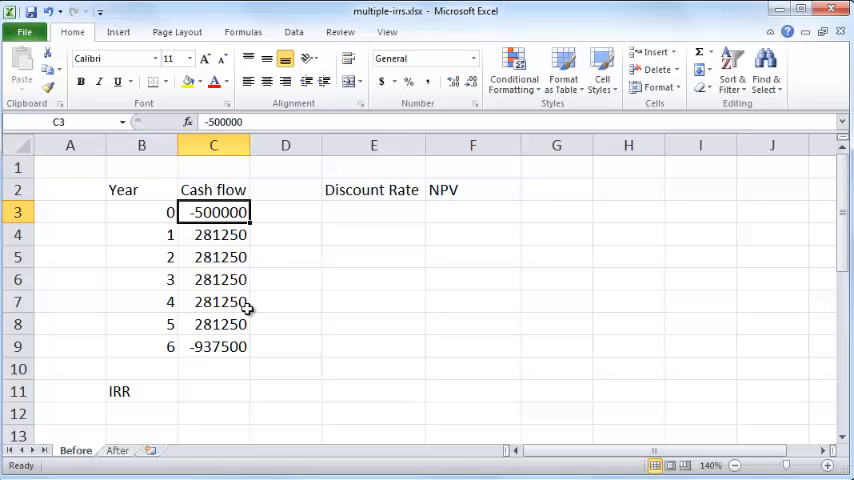
pyautogui.moveTo(264, 302)
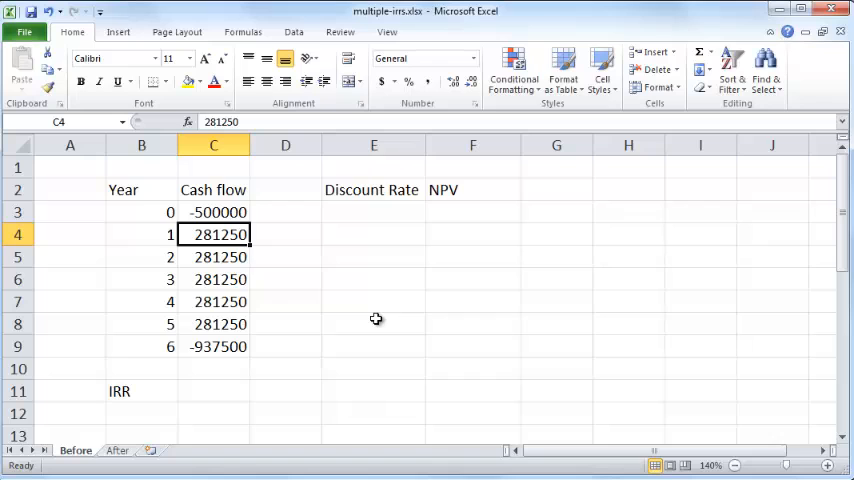
pyautogui.click(212, 256)
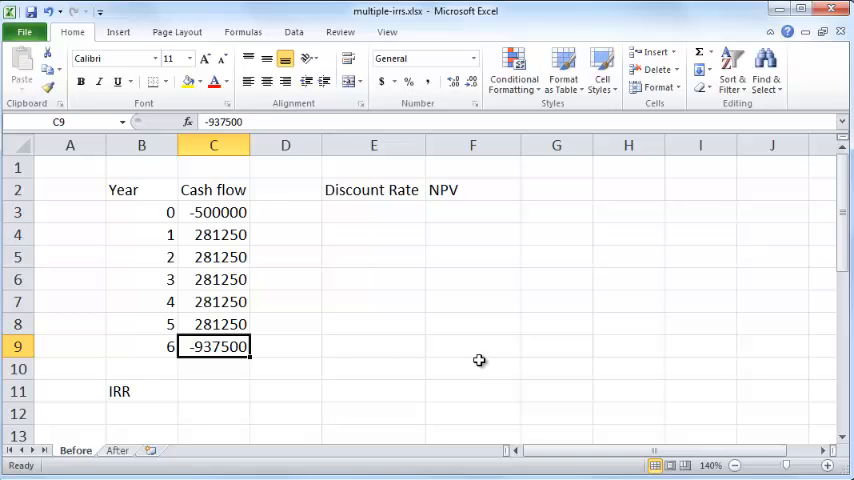
pyautogui.moveTo(454, 358)
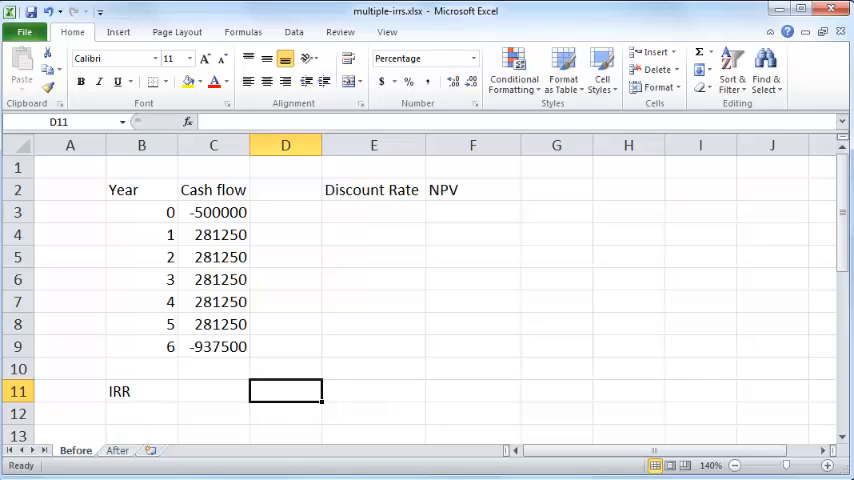
# Step: Enter guess rates 5% to 20% and compute =IRR($C$3:$C$9,D11) beside them
pyautogui.write('0.05%')
pyautogui.click(286, 414)
pyautogui.write('10')
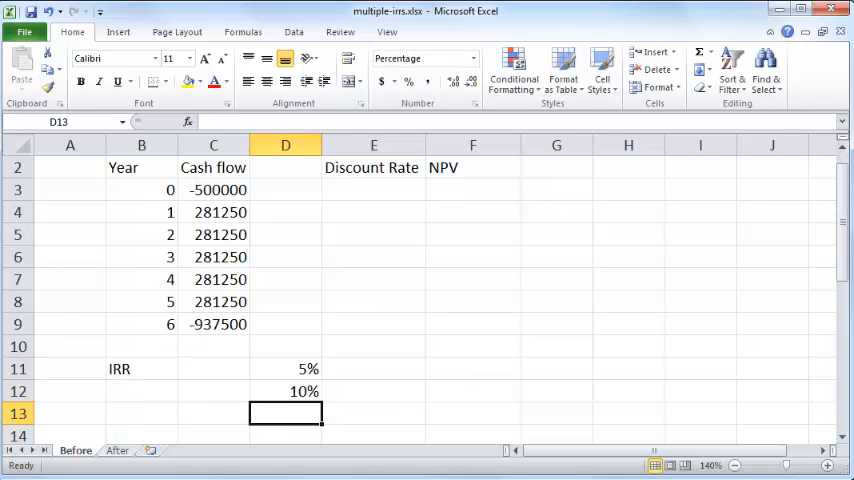
pyautogui.write('20%')
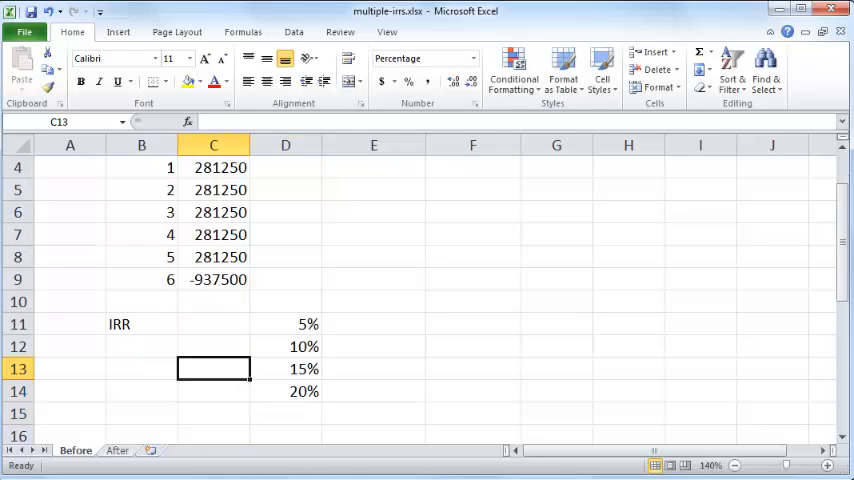
pyautogui.click(212, 324)
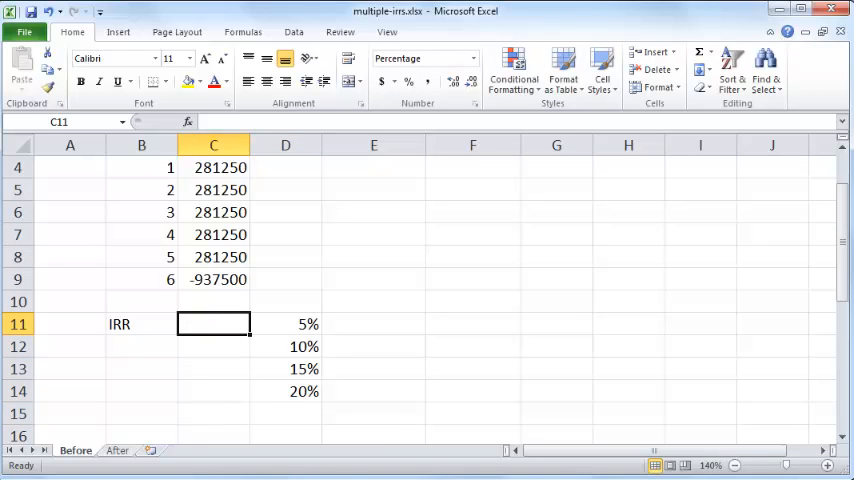
pyautogui.write('=irr(')
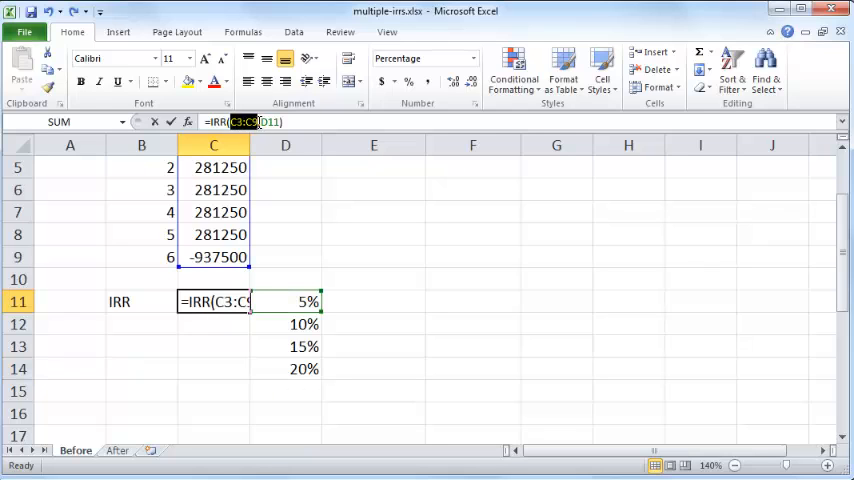
pyautogui.press('f4')
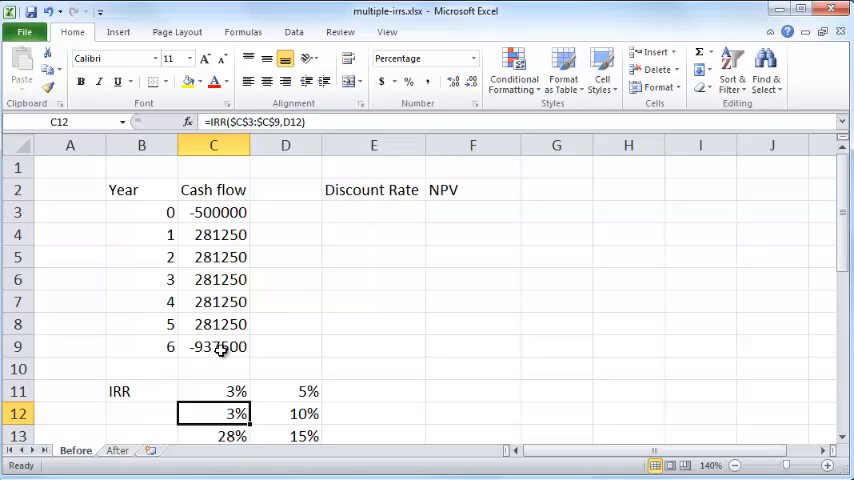
pyautogui.click(212, 346)
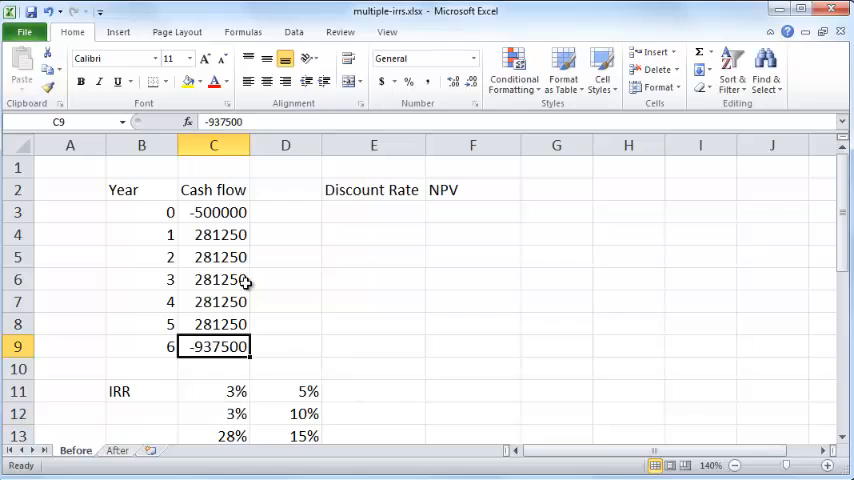
pyautogui.moveTo(404, 376)
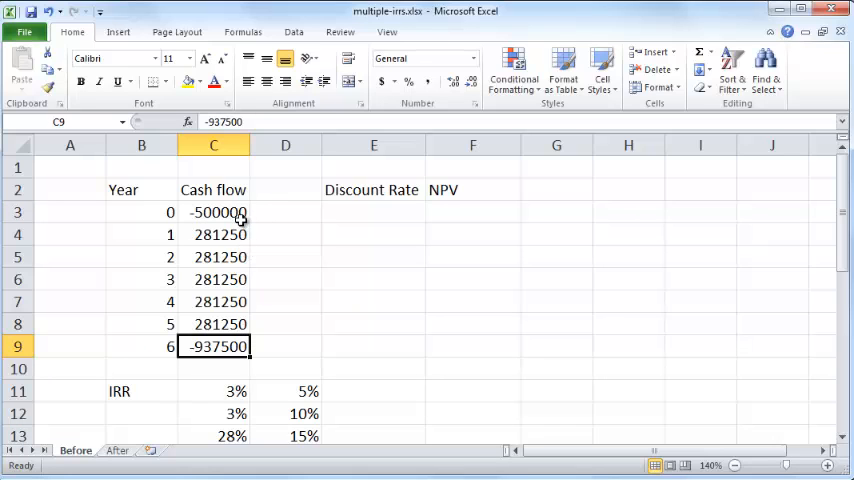
pyautogui.click(212, 212)
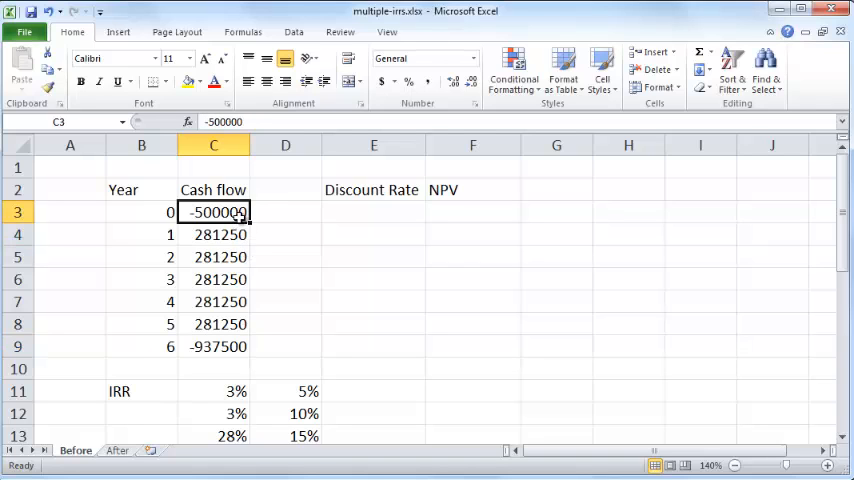
pyautogui.click(212, 234)
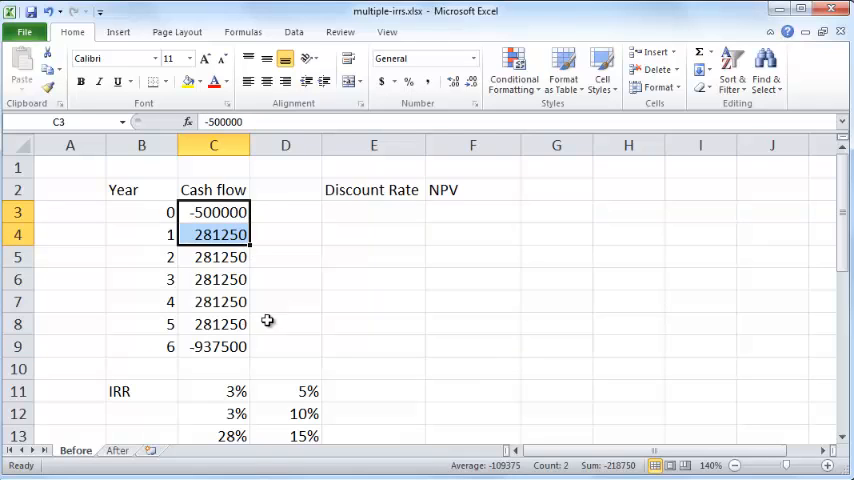
pyautogui.moveTo(234, 234)
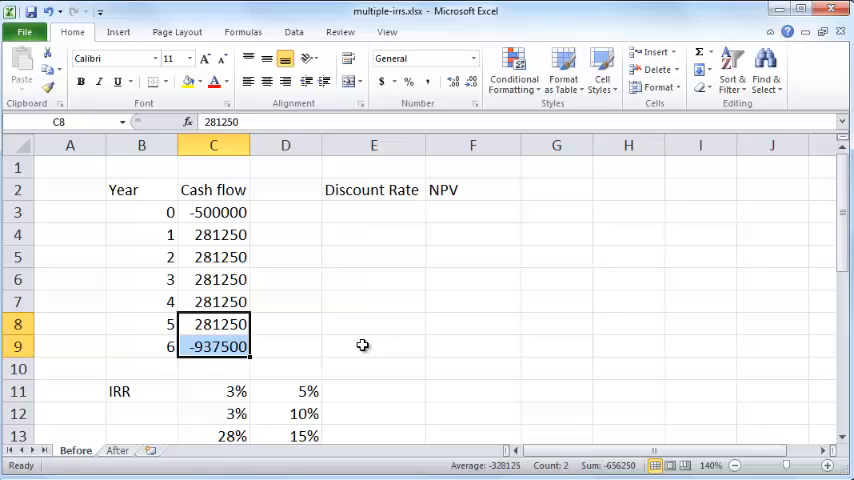
pyautogui.moveTo(332, 344)
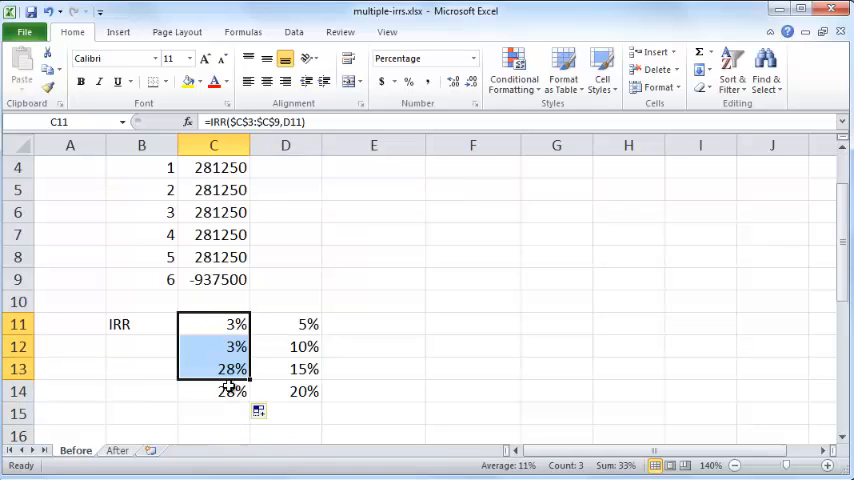
pyautogui.click(212, 324)
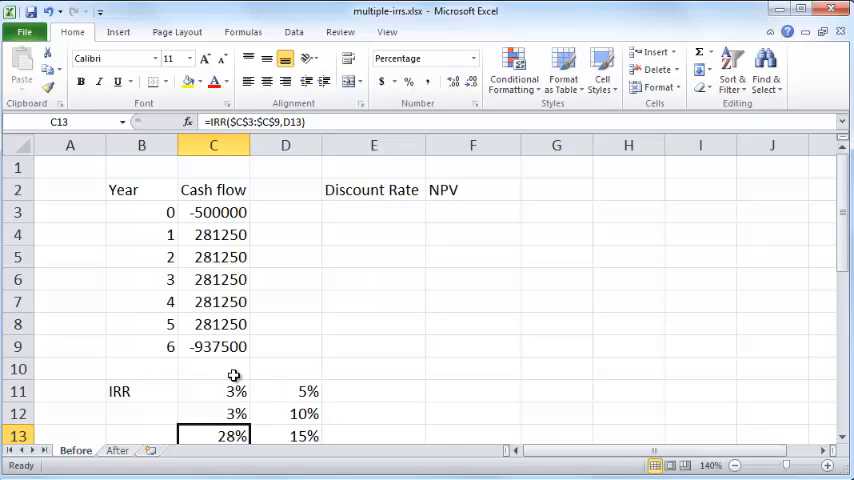
pyautogui.moveTo(376, 350)
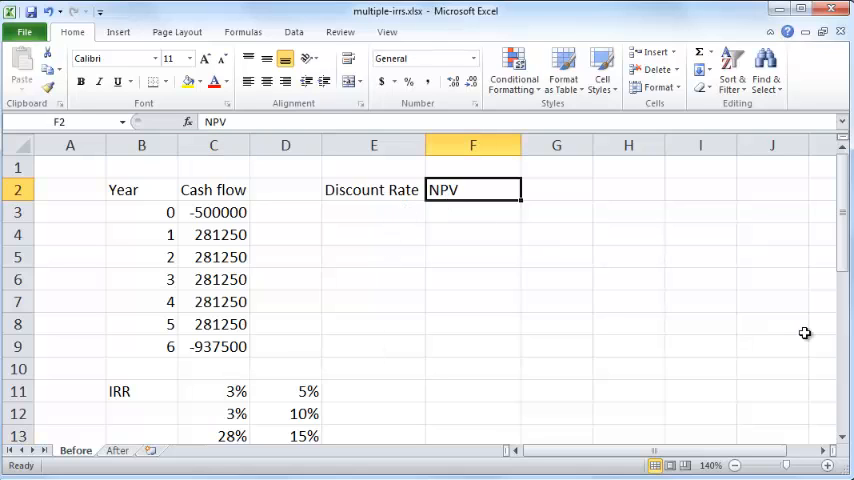
pyautogui.moveTo(738, 340)
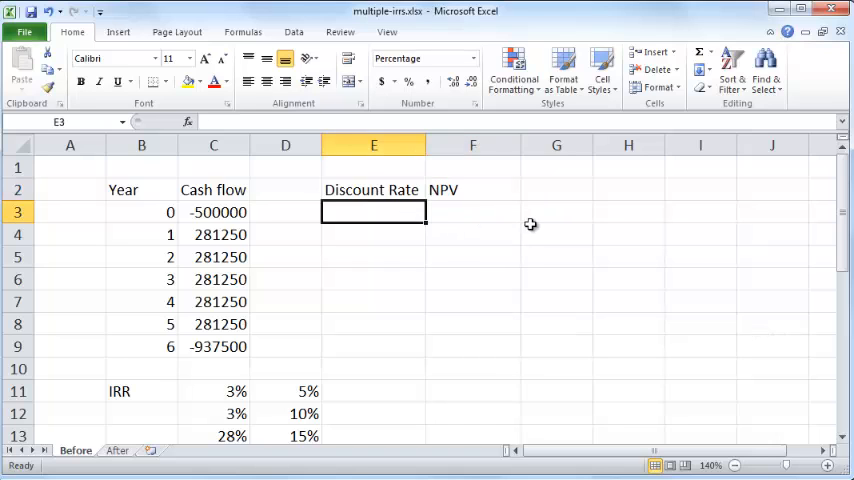
# Step: Enter 0% and 2% and fill the Discount Rate column down to 20%
pyautogui.write('0%')
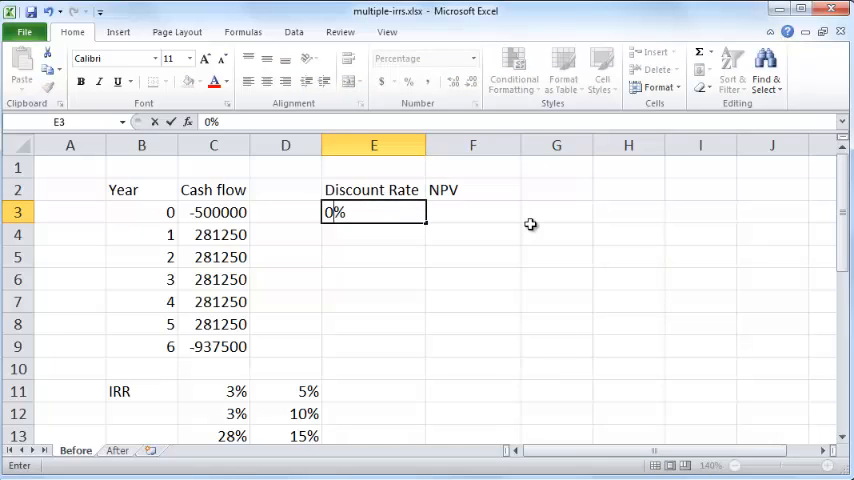
pyautogui.write('2%')
pyautogui.click(374, 256)
pyautogui.write('4')
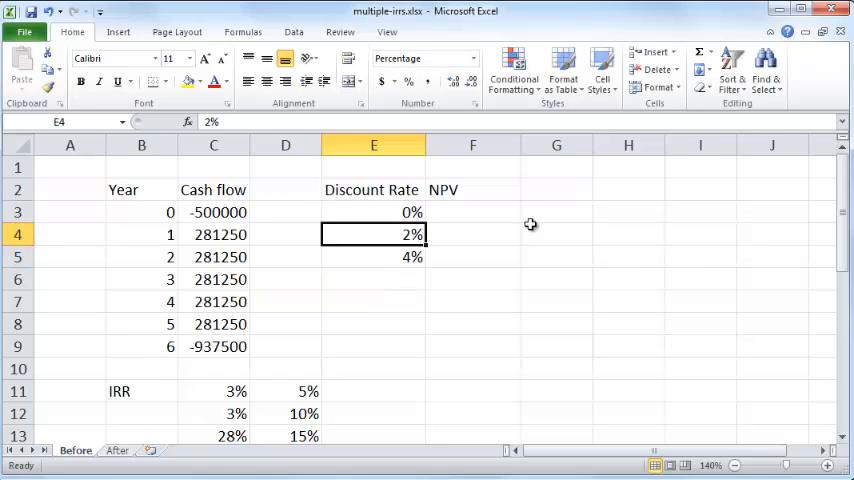
pyautogui.moveTo(372, 212); pyautogui.dragTo(372, 256)
pyautogui.write('=')
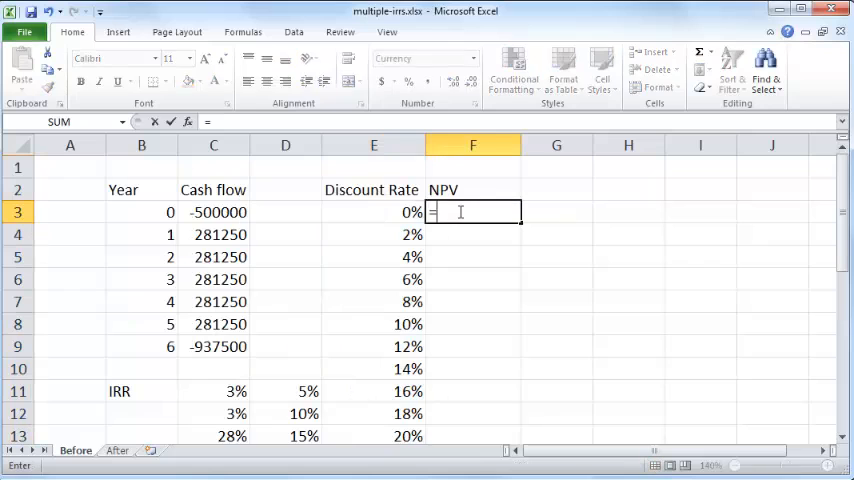
# Step: Compute NPV as =$C$3+NPV(E3,$C$4:$C$9) and fill it down beside each rate
pyautogui.click(212, 212)
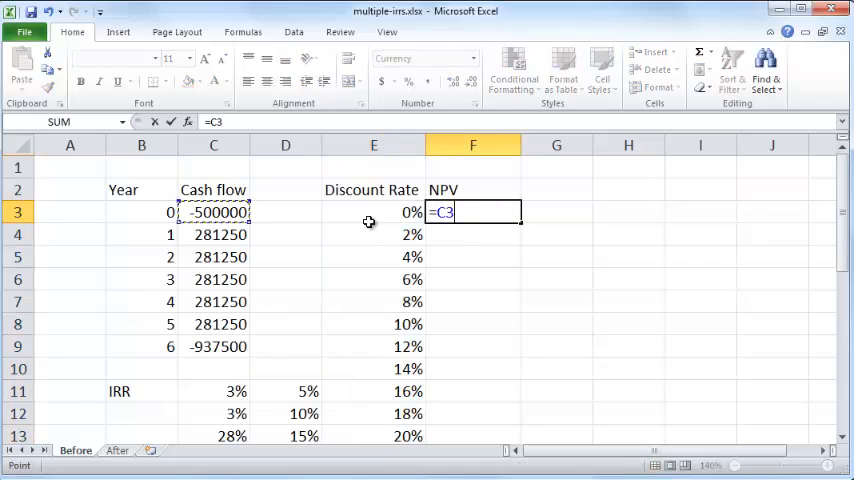
pyautogui.write('+')
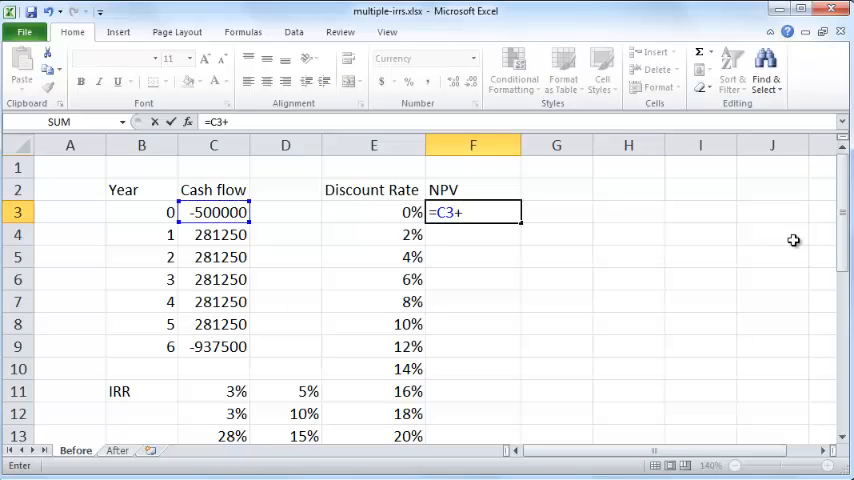
pyautogui.write('npv(')
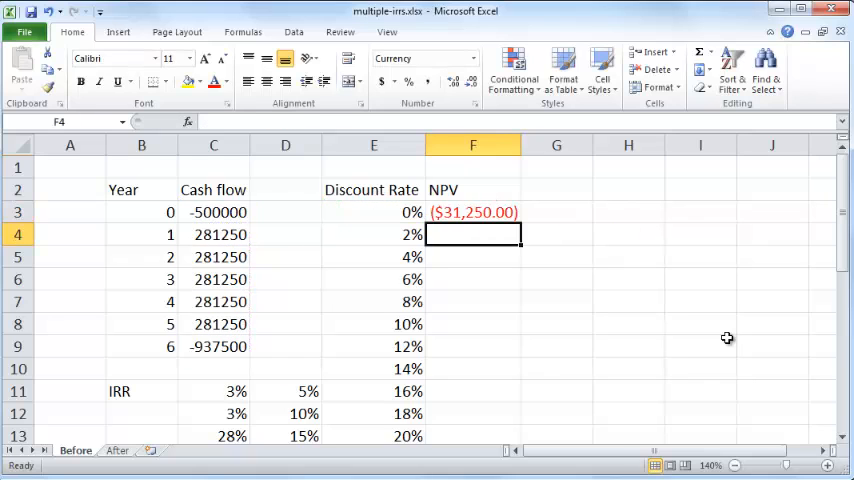
pyautogui.click(472, 212)
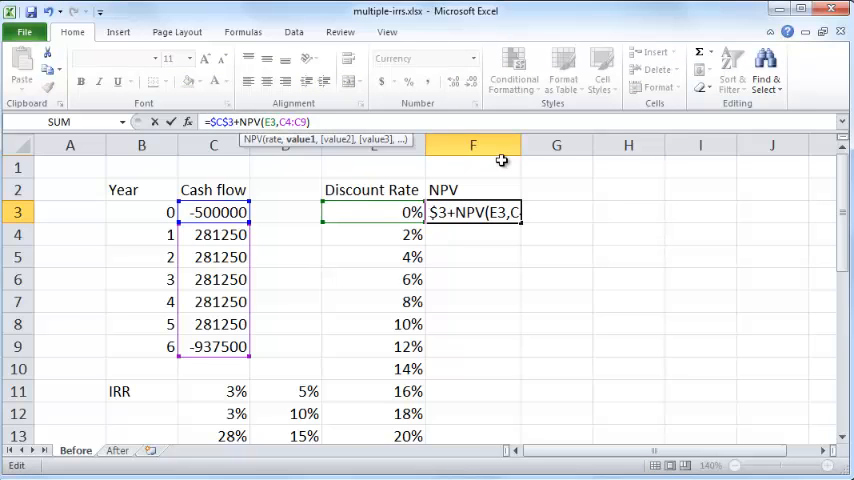
pyautogui.press('f4')
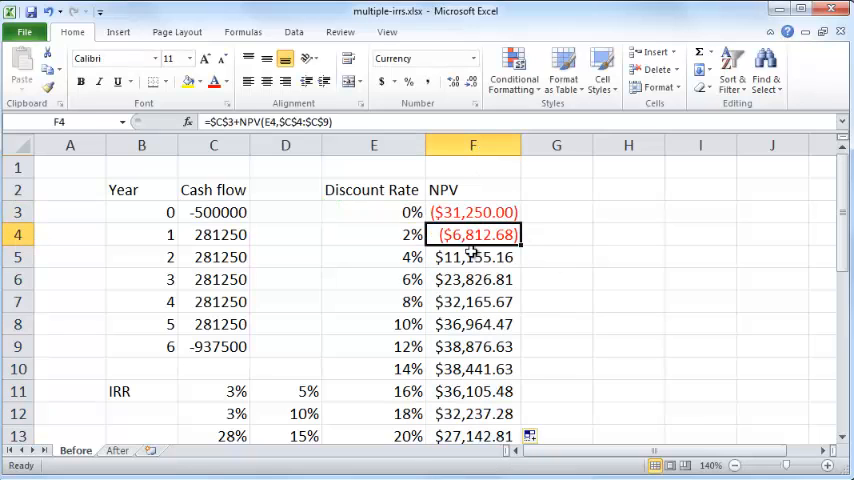
pyautogui.click(472, 280)
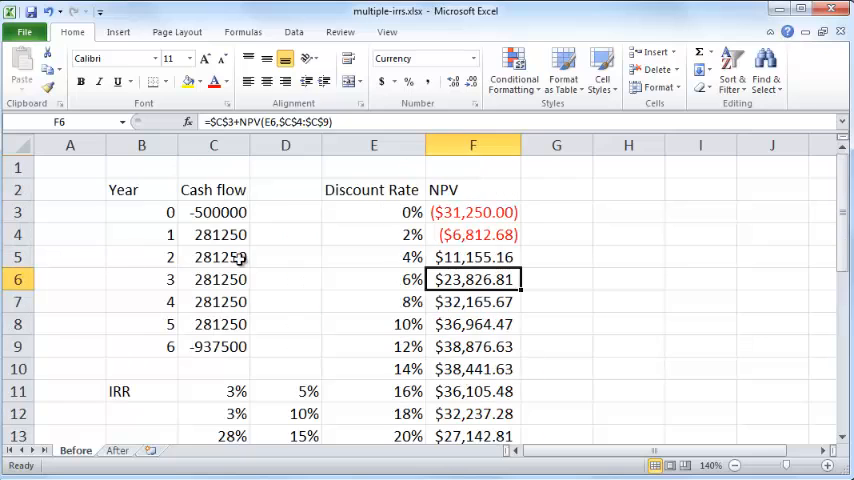
pyautogui.moveTo(212, 212); pyautogui.dragTo(212, 346)
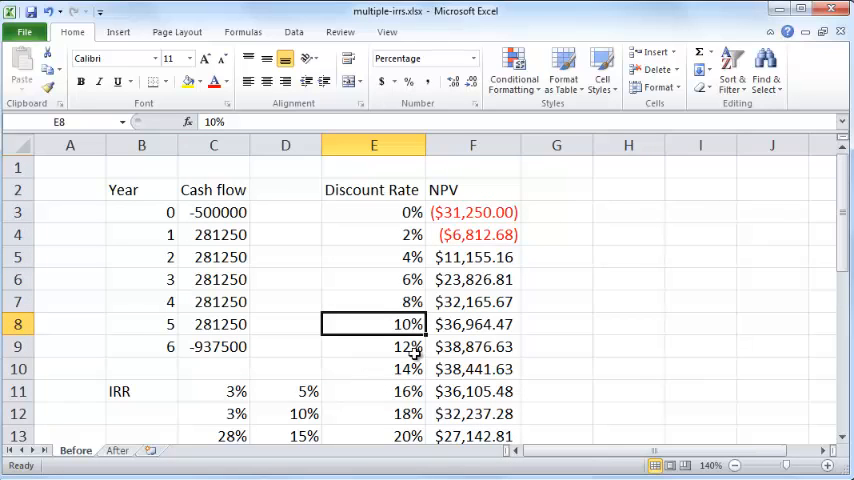
pyautogui.moveTo(436, 368)
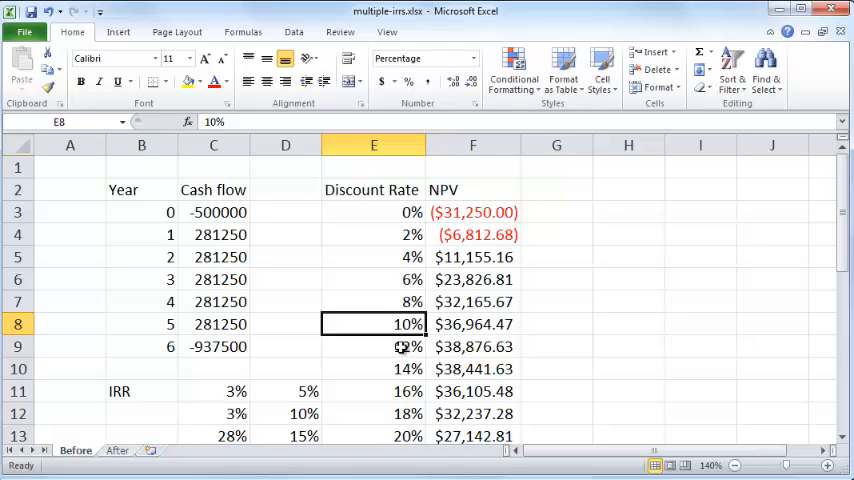
pyautogui.moveTo(508, 332)
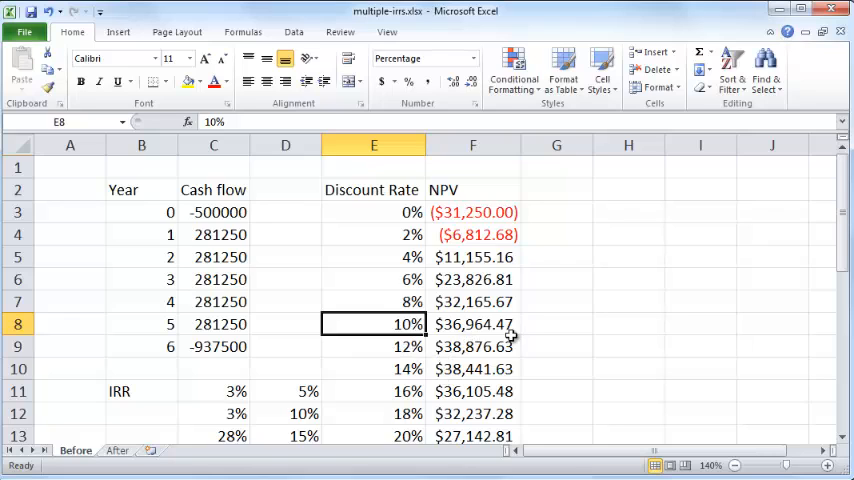
pyautogui.moveTo(448, 348)
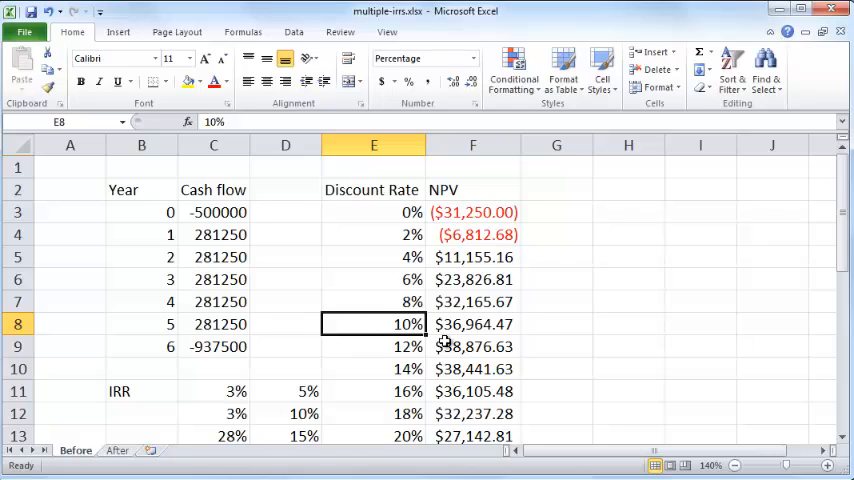
pyautogui.click(472, 324)
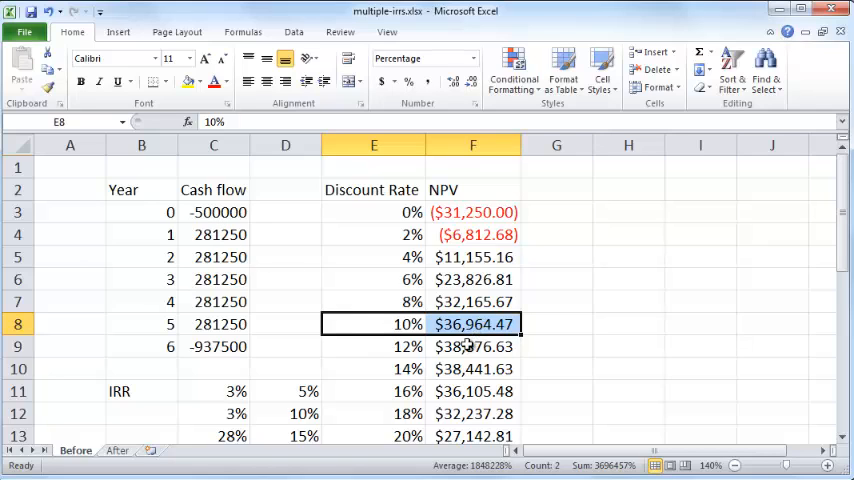
pyautogui.click(472, 324)
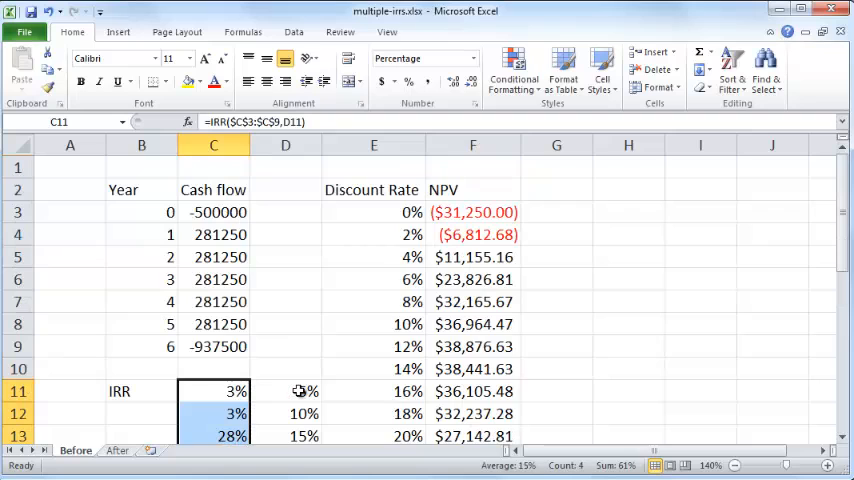
pyautogui.moveTo(416, 374)
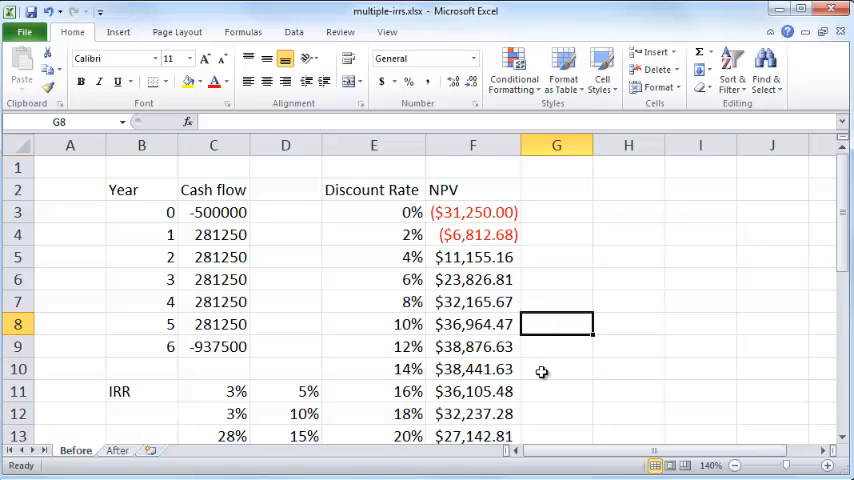
# Step: Insert a Scatter with Smooth Lines and Markers chart of NPV vs discount rate
pyautogui.scroll(-3)
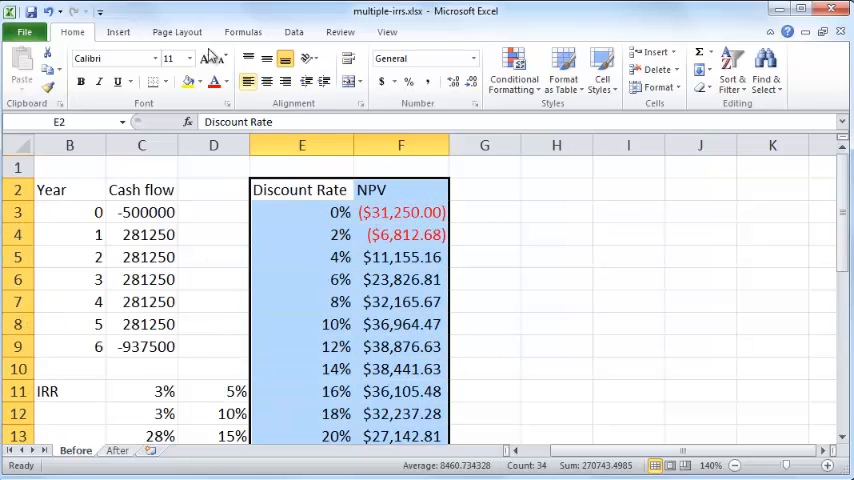
pyautogui.click(118, 32)
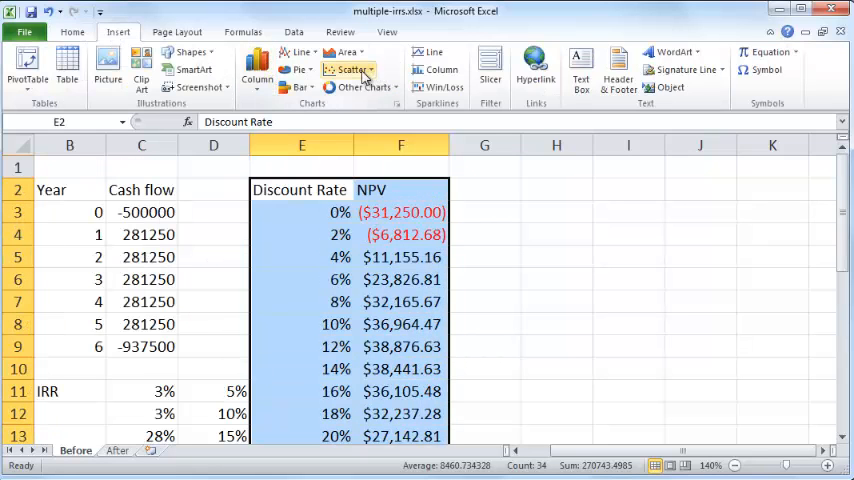
pyautogui.click(350, 68)
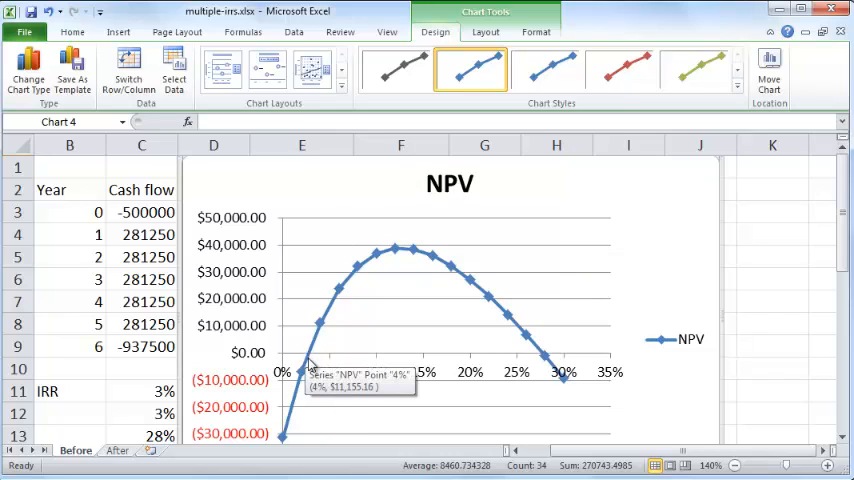
pyautogui.moveTo(330, 376)
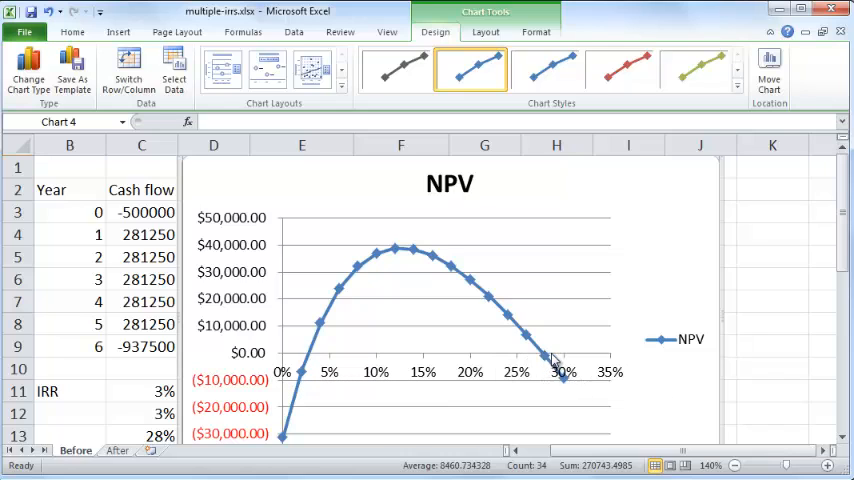
pyautogui.moveTo(524, 364)
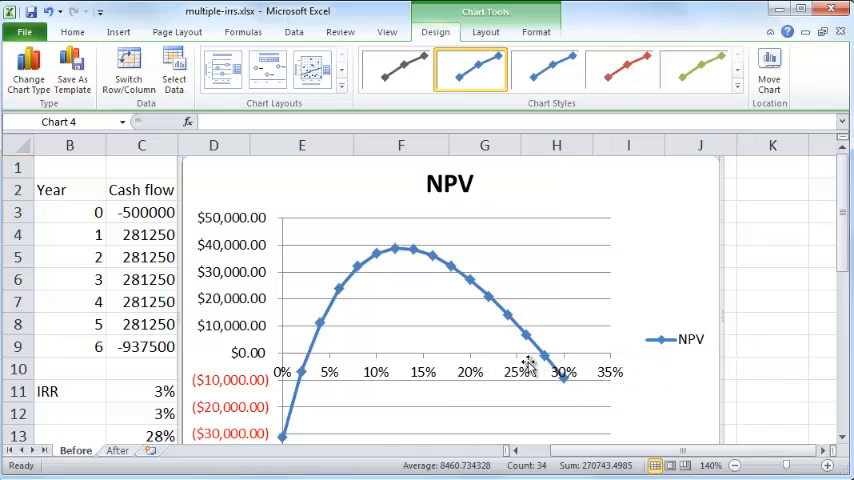
pyautogui.moveTo(564, 360)
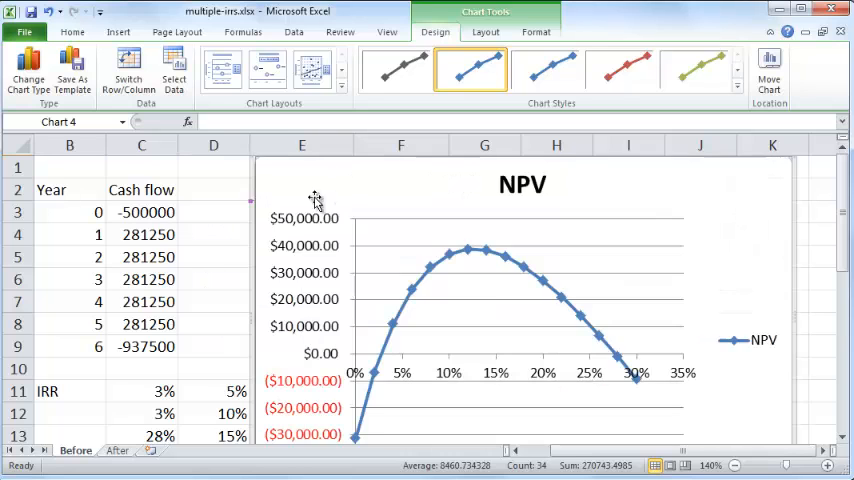
# Step: Scroll to view the NPV chart beside the IRR results
pyautogui.scroll(-3)
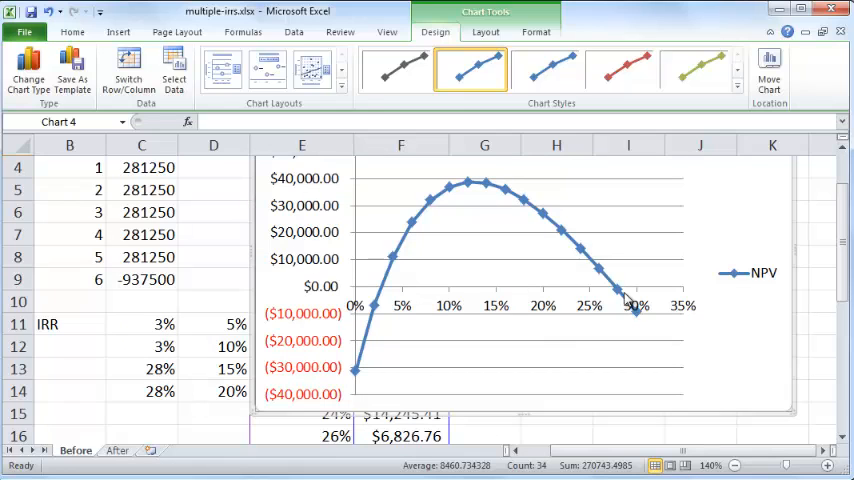
pyautogui.moveTo(620, 296)
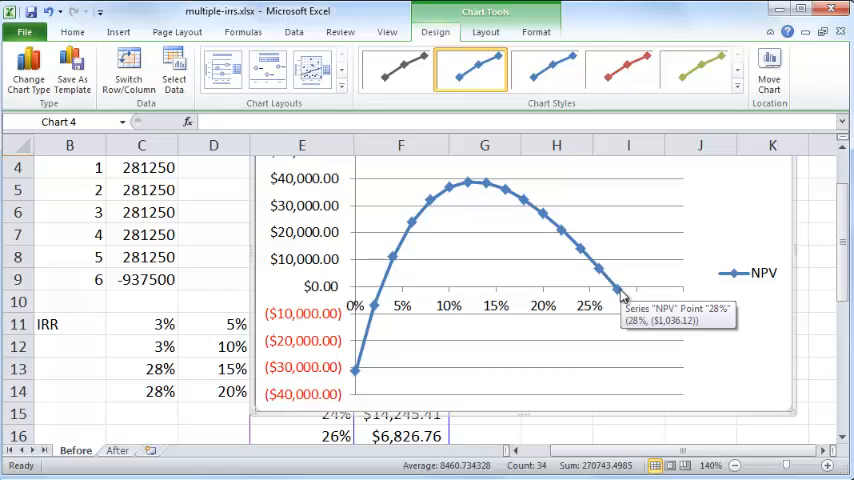
pyautogui.moveTo(620, 298)
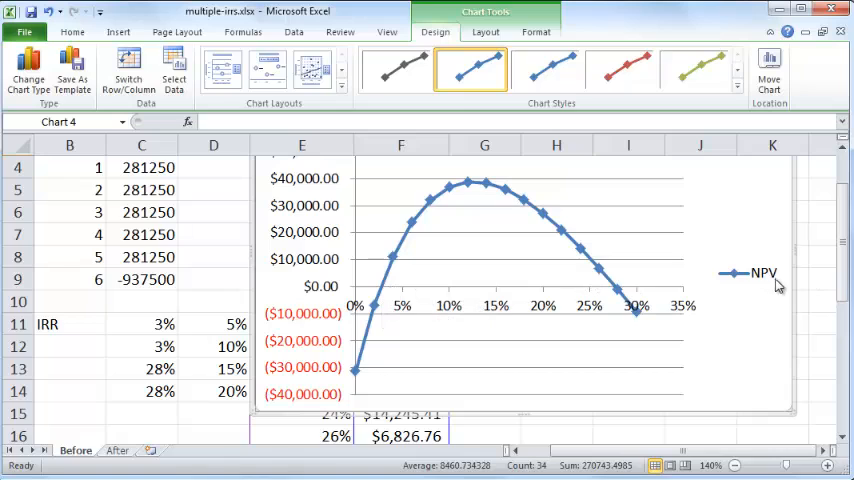
pyautogui.moveTo(428, 228)
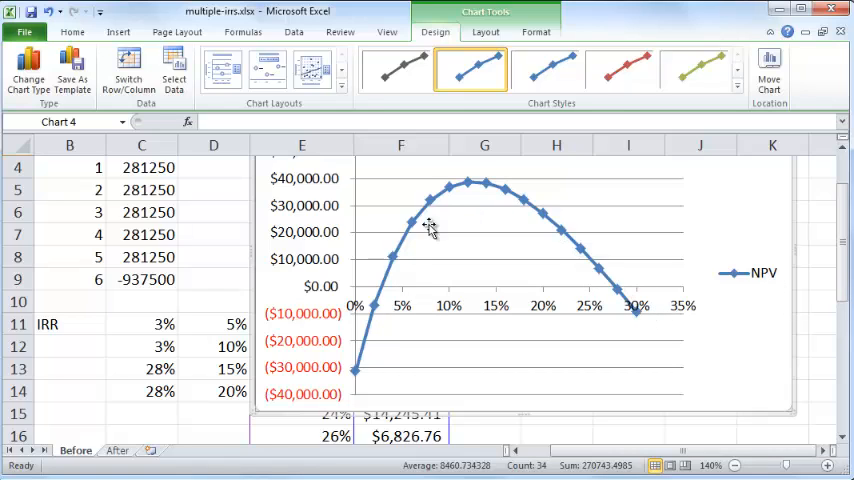
pyautogui.moveTo(512, 216)
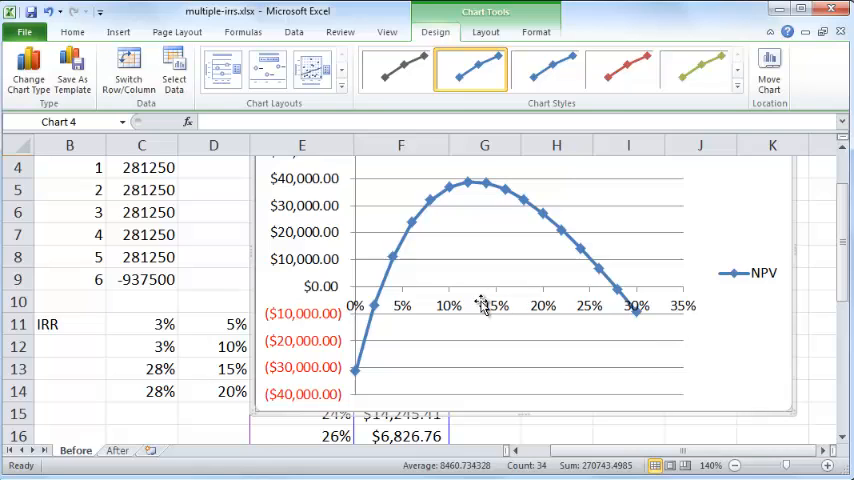
pyautogui.moveTo(544, 296)
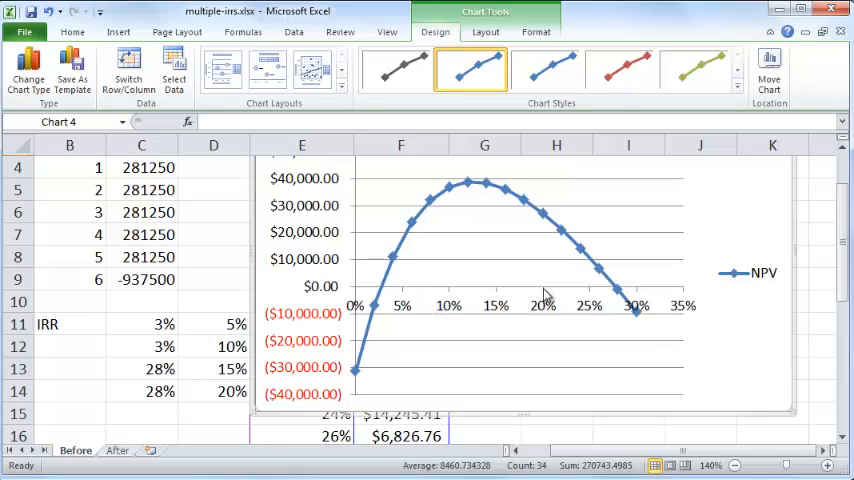
pyautogui.moveTo(430, 224)
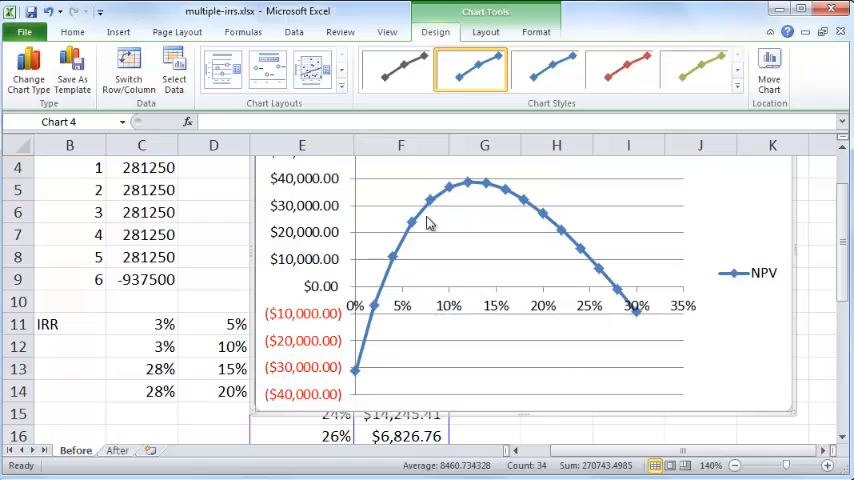
pyautogui.moveTo(516, 222)
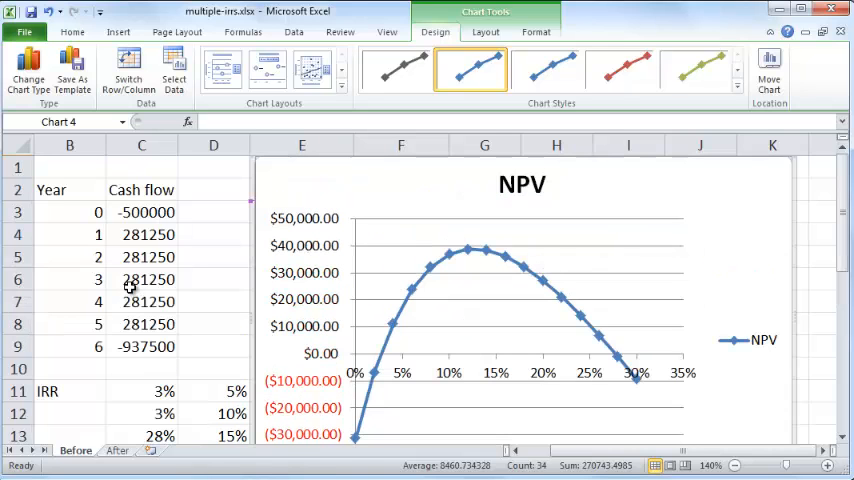
pyautogui.moveTo(140, 212); pyautogui.dragTo(140, 234)
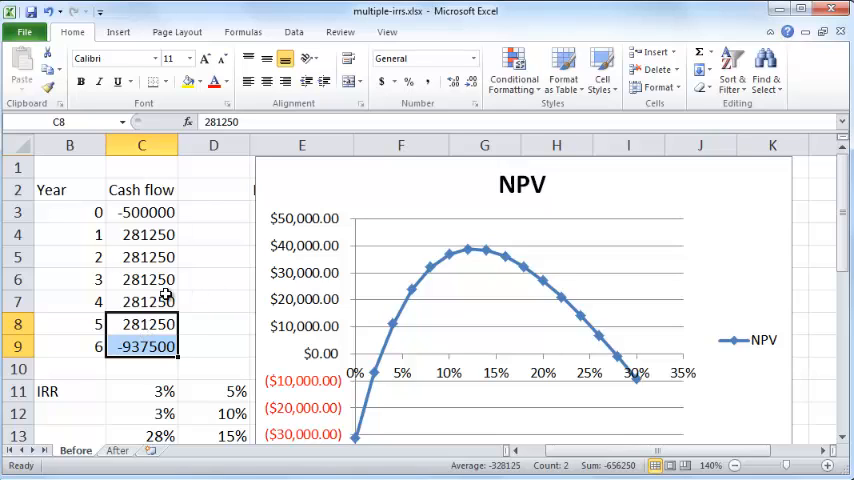
pyautogui.click(140, 300)
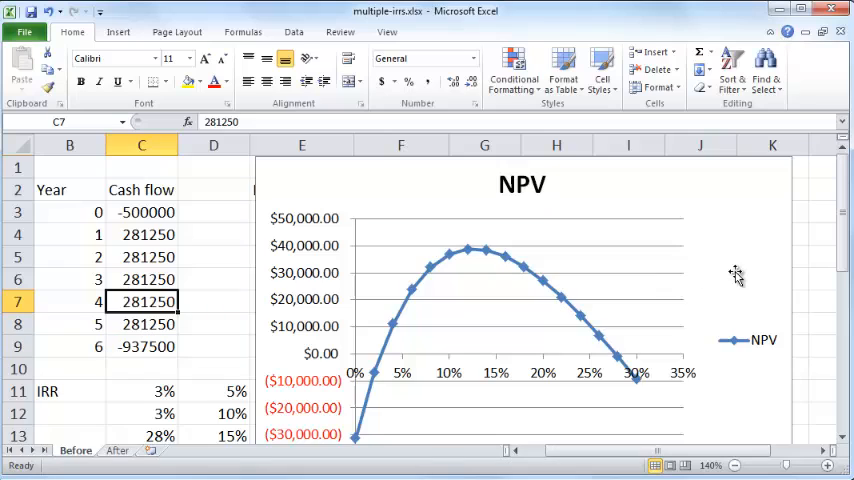
pyautogui.moveTo(700, 260)
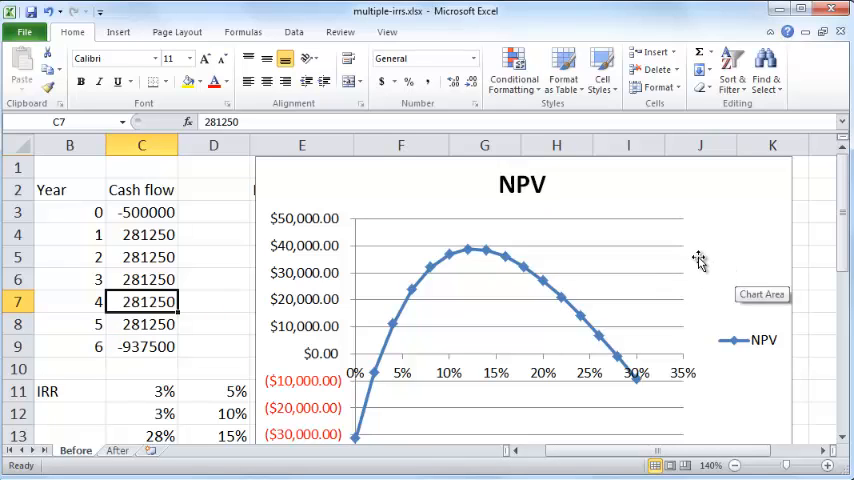